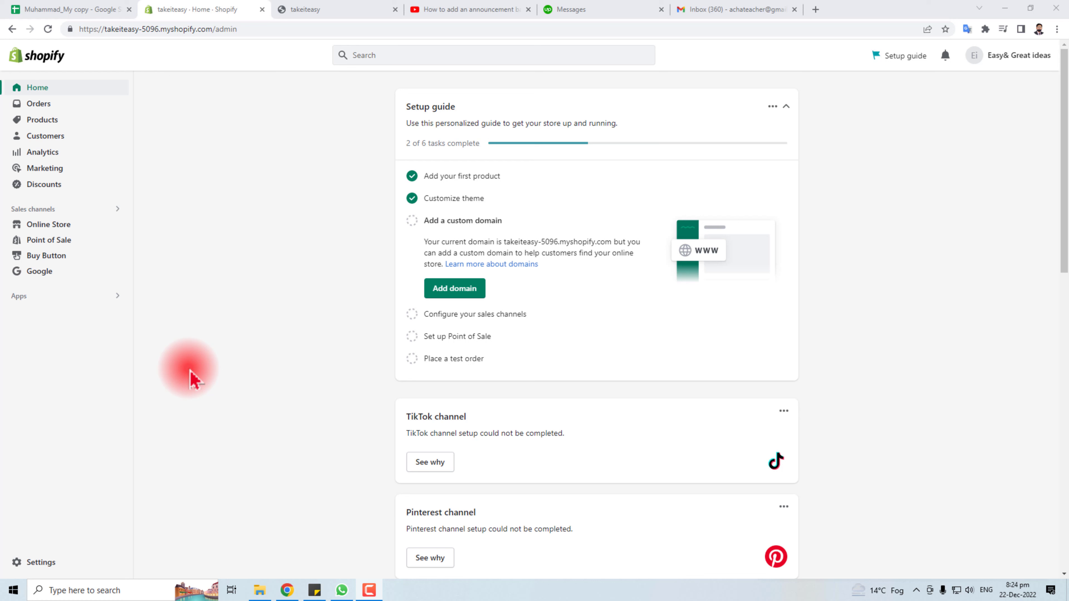
{"action": "mouse_move", "coordinate": [313, 149]}
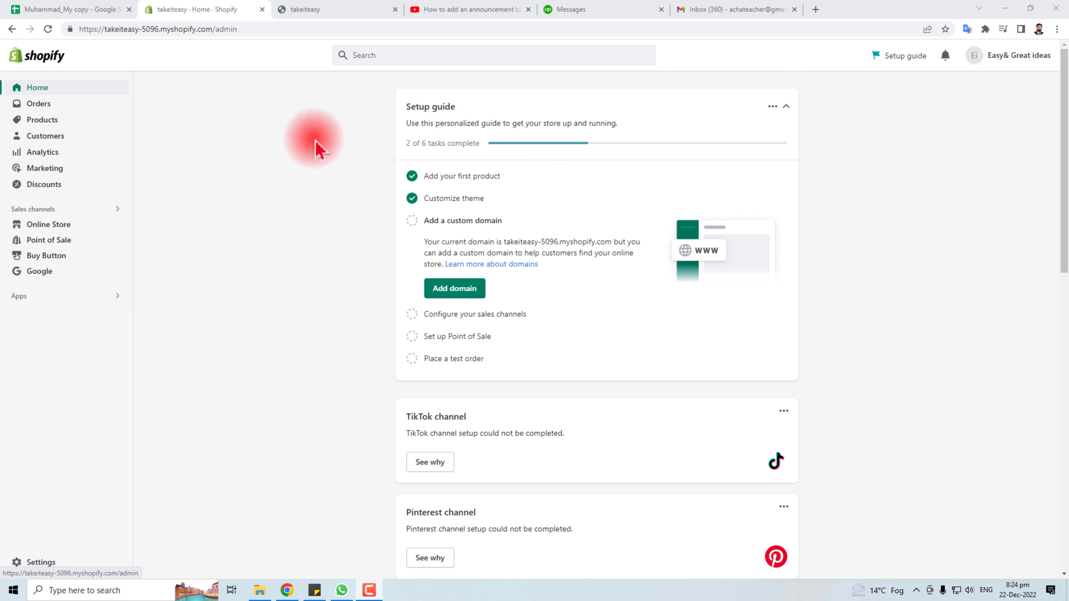
{"action": "mouse_move", "coordinate": [321, 90]}
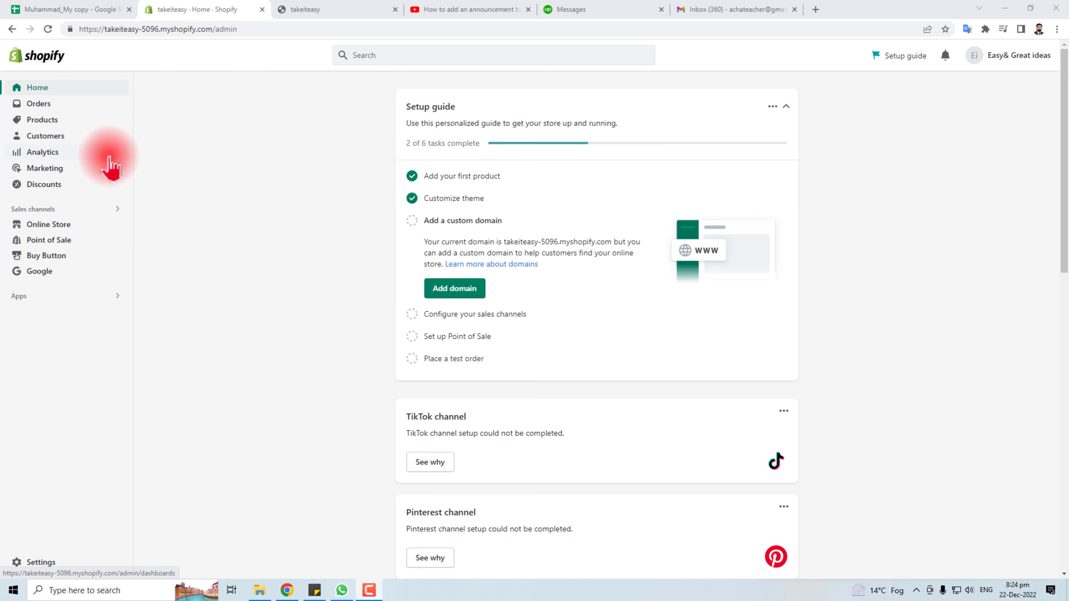
- Go to the Customers list and select the only customer in it
{"action": "left_click", "coordinate": [45, 136]}
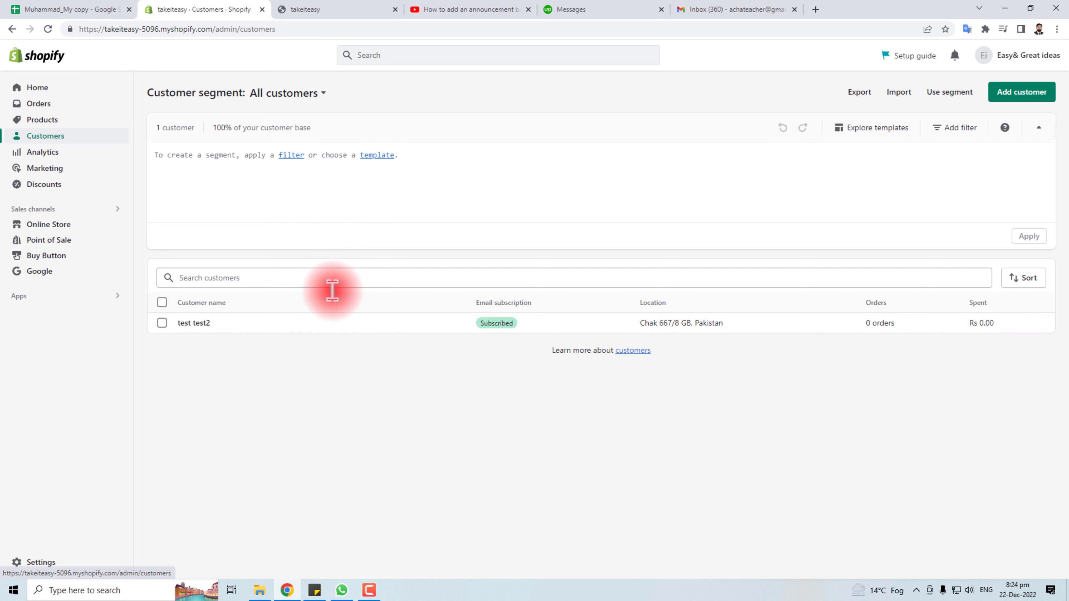
{"action": "mouse_move", "coordinate": [340, 392]}
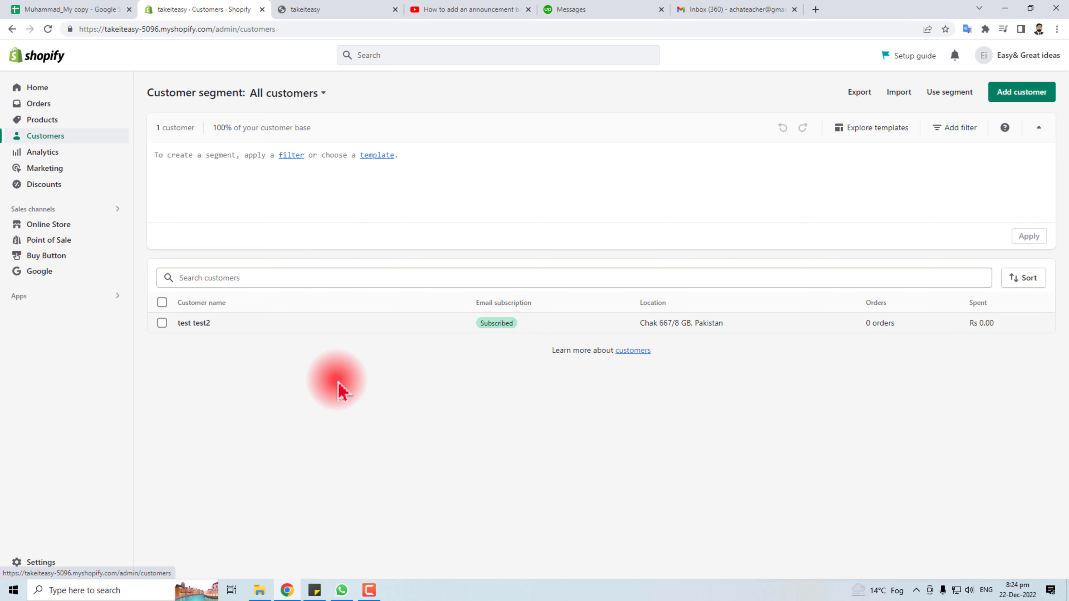
{"action": "mouse_move", "coordinate": [170, 349]}
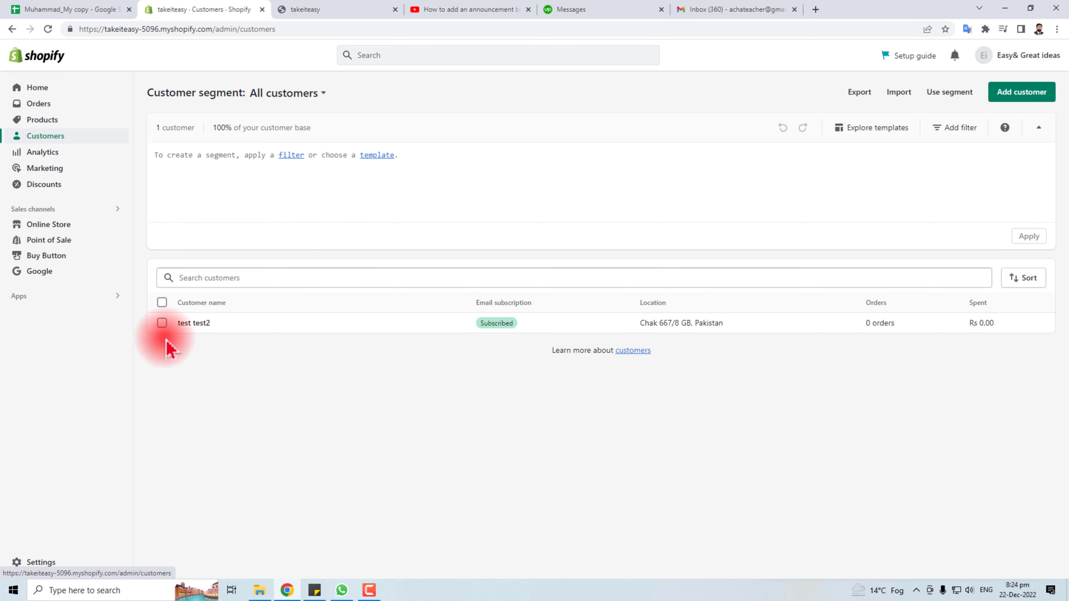
{"action": "left_click", "coordinate": [162, 322]}
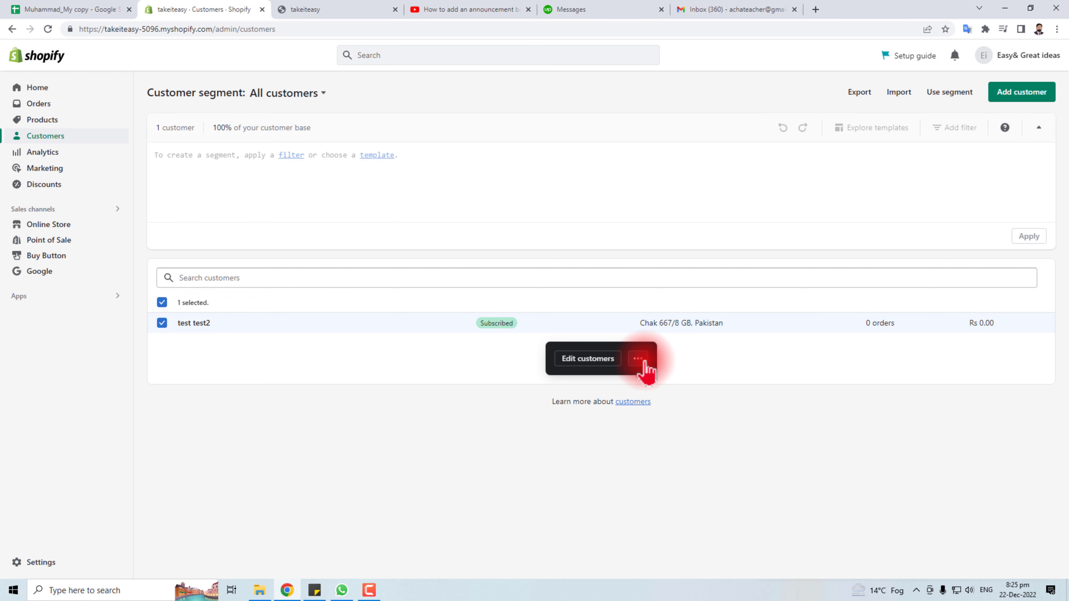
- Reveal the extra bulk actions, including 'Delete selected customers' and tag options
{"action": "left_click", "coordinate": [637, 358]}
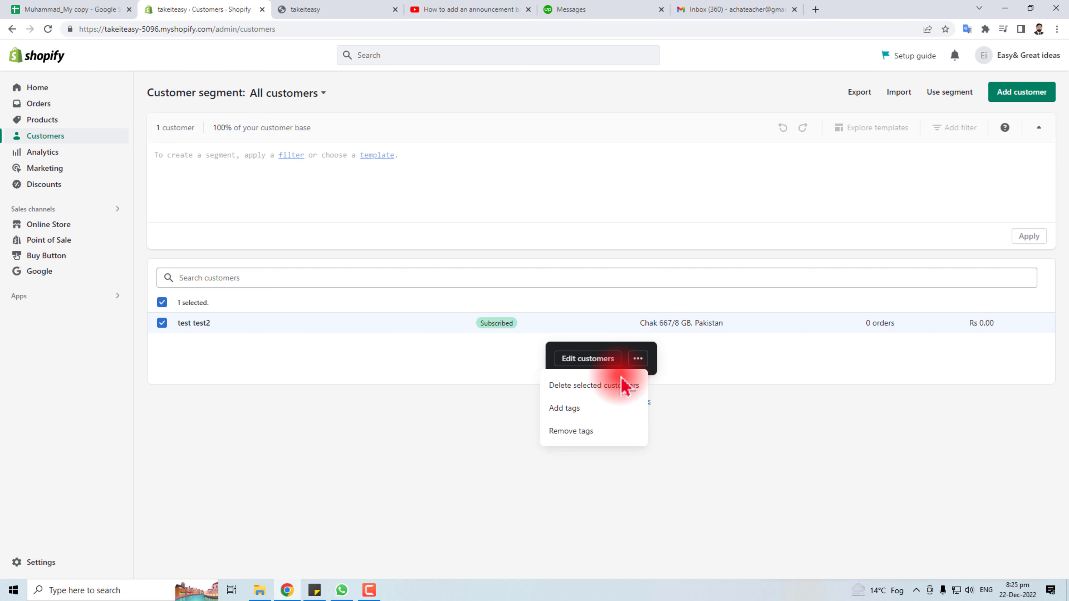
{"action": "mouse_move", "coordinate": [603, 394]}
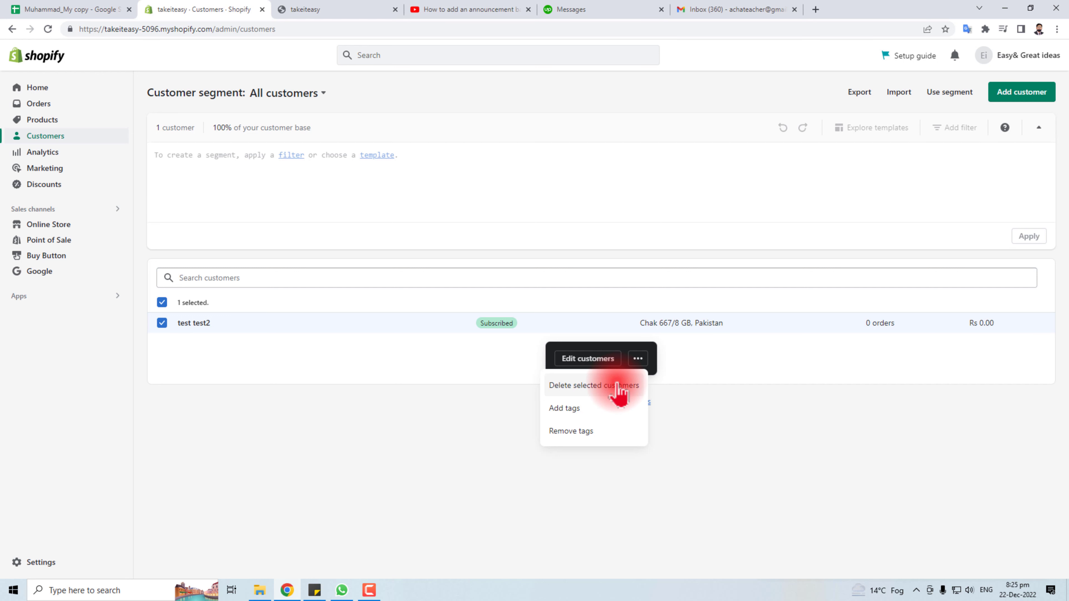
{"action": "mouse_move", "coordinate": [561, 398]}
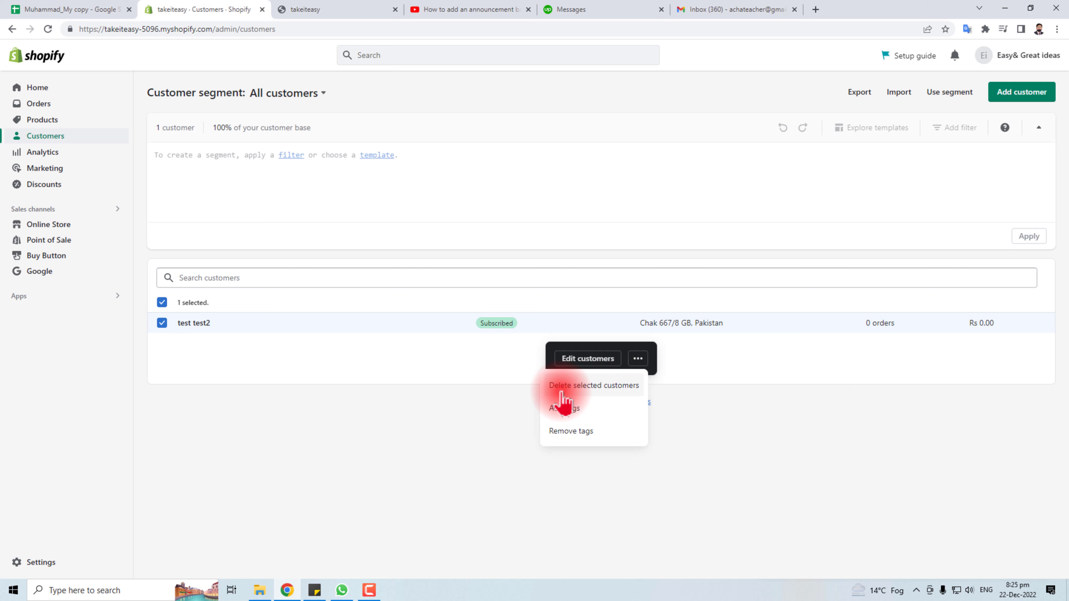
{"action": "mouse_move", "coordinate": [617, 399]}
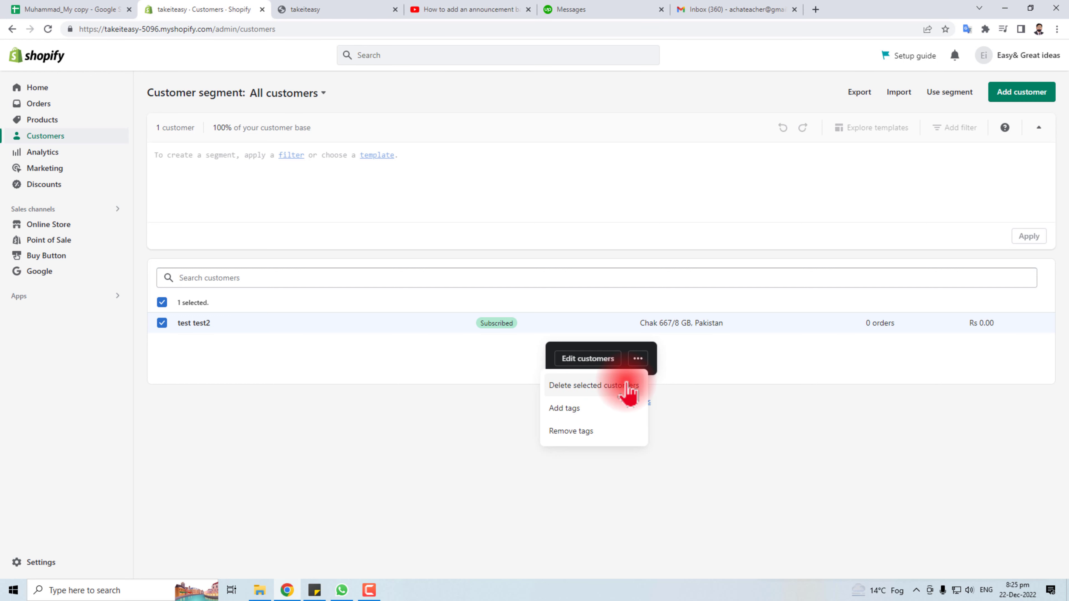
{"action": "mouse_move", "coordinate": [614, 392]}
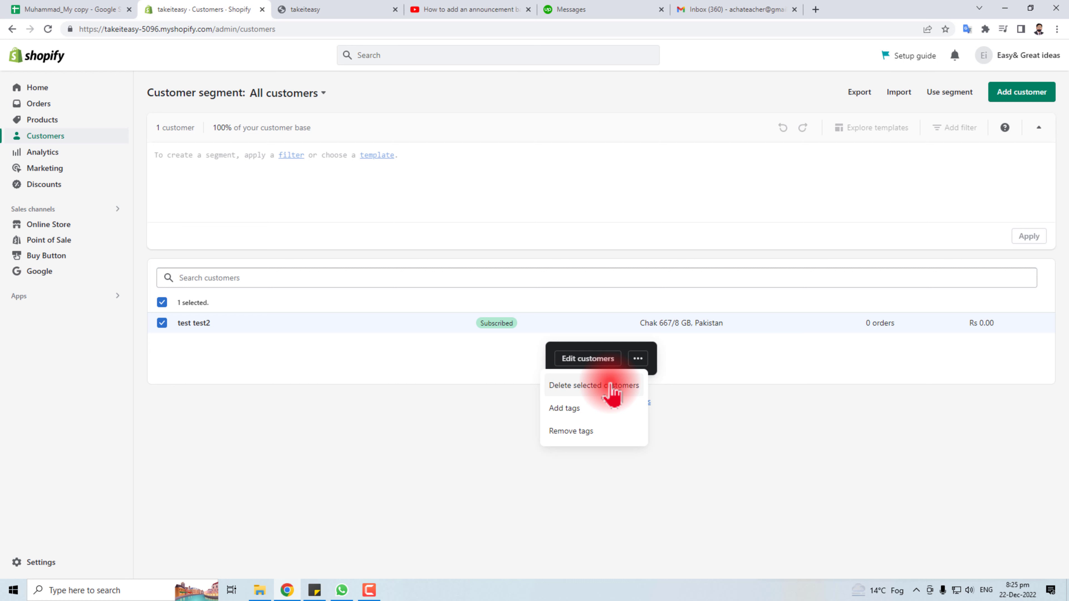
{"action": "mouse_move", "coordinate": [745, 435]}
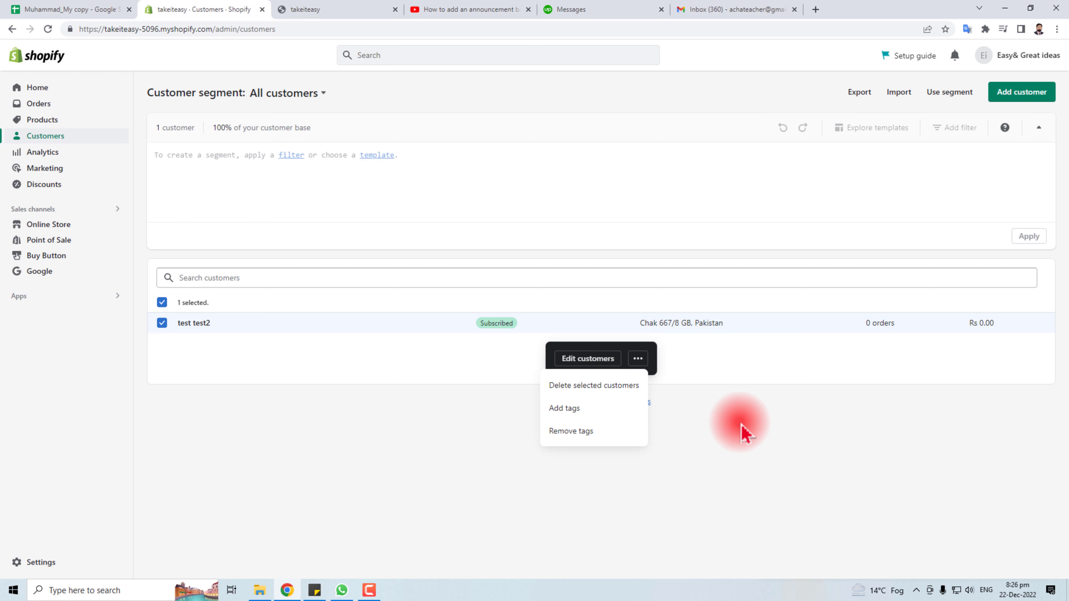